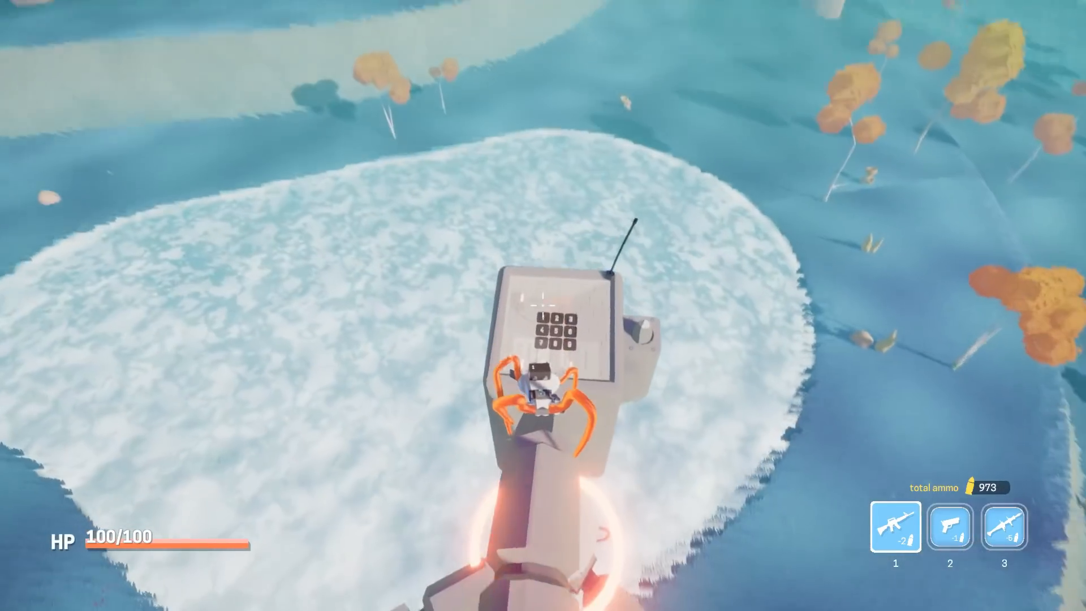
mouse_move(543, 305)
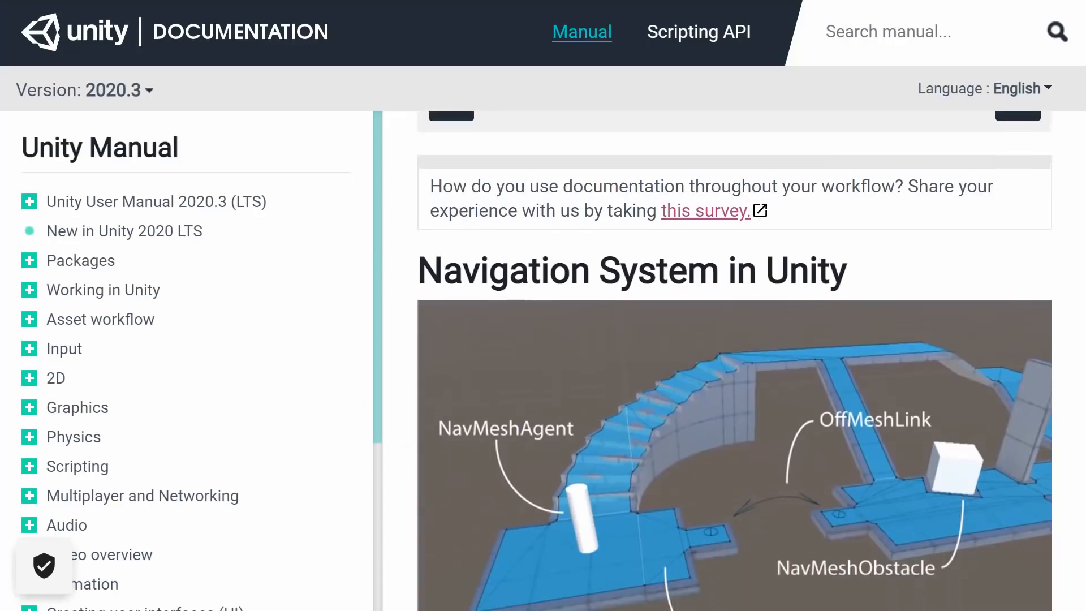
Step: Scroll through the Unity Manual page 'Navigation System in Unity'
scroll("down", 3)
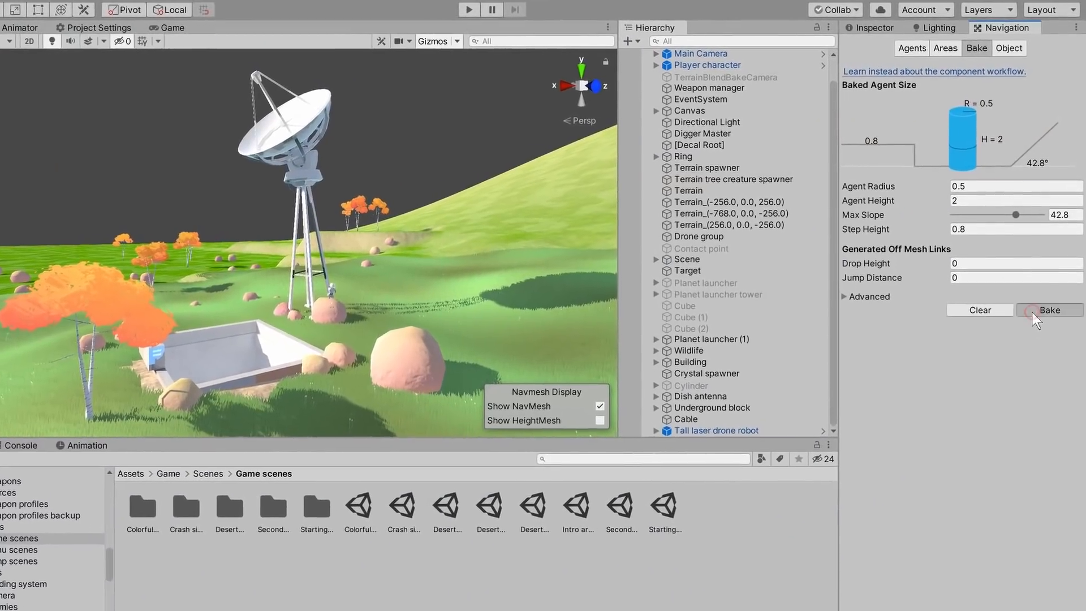
Step: Bake the NavMesh for the terrain scene with agent radius 0.5, height 2, slope 42.8, step 0.8
left_click(1049, 310)
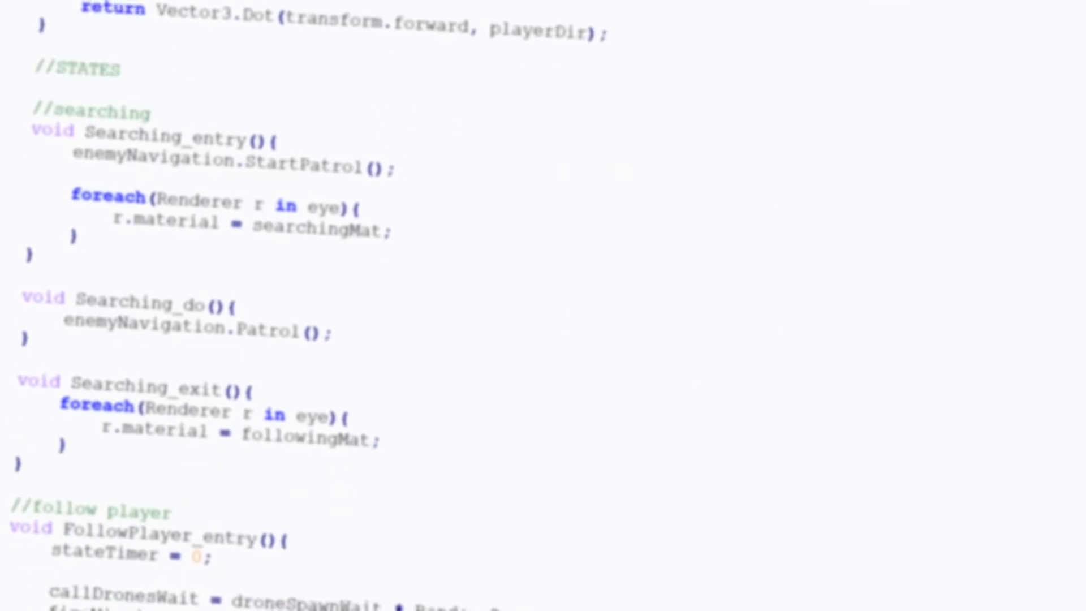
scroll("down", 3)
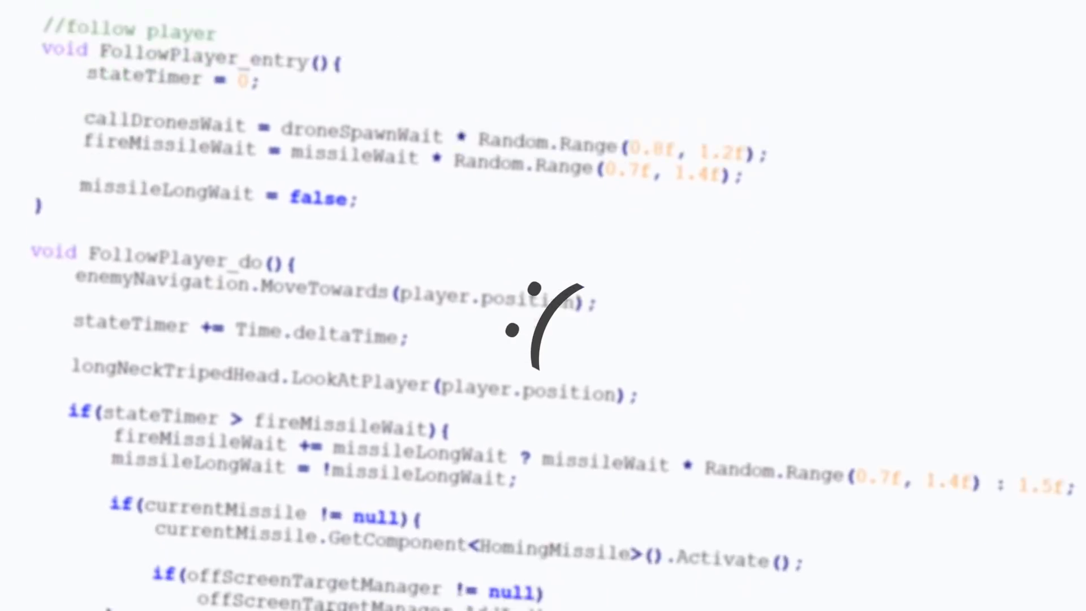